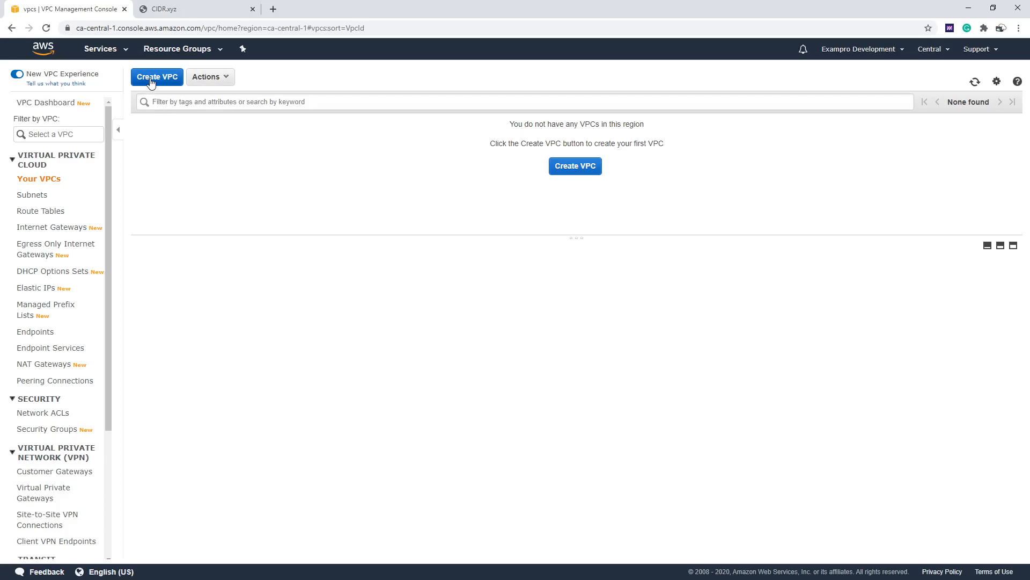
mouse_move(182, 101)
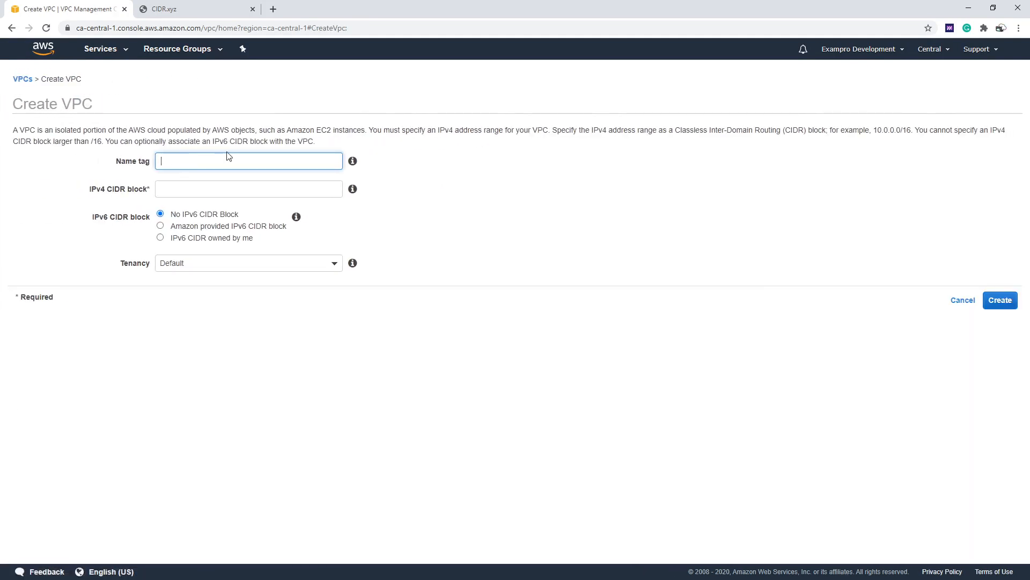
Create VPC Challenge3.1 with 10.0.0.0/24 and an Amazon-provided IPv6 CIDR block
text(Challenge3.)
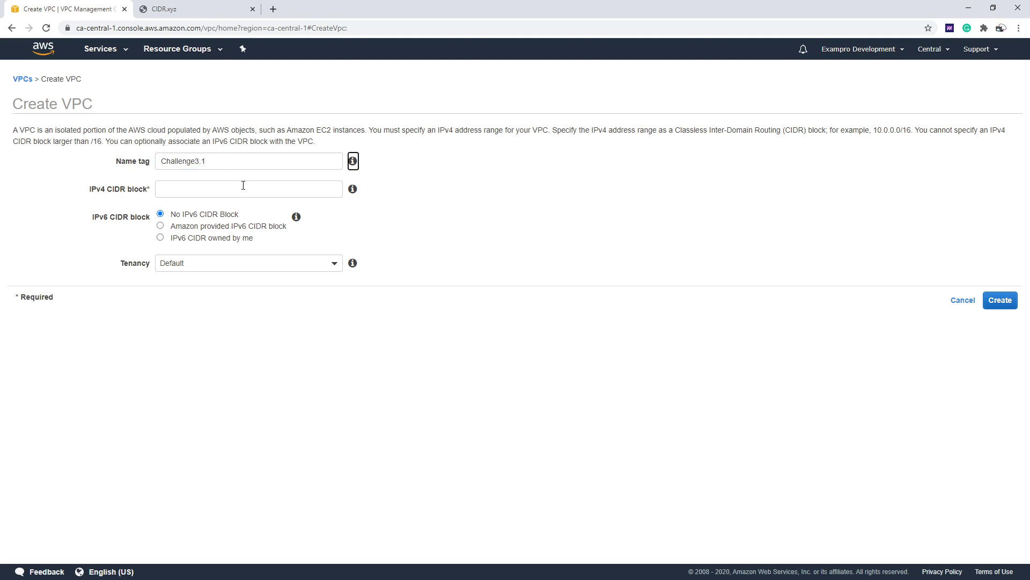
text(10.0.0.0/24)
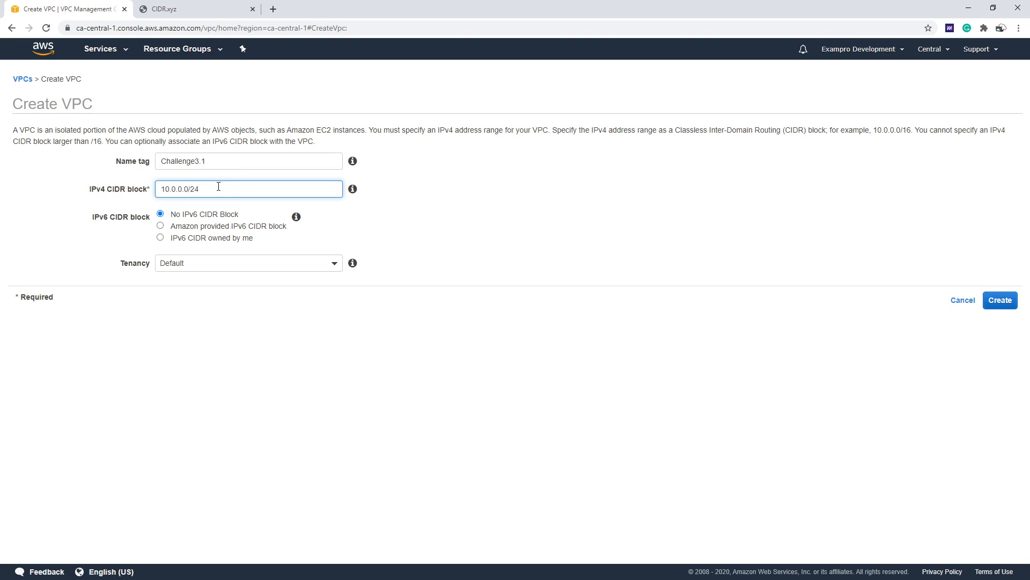
click(160, 226)
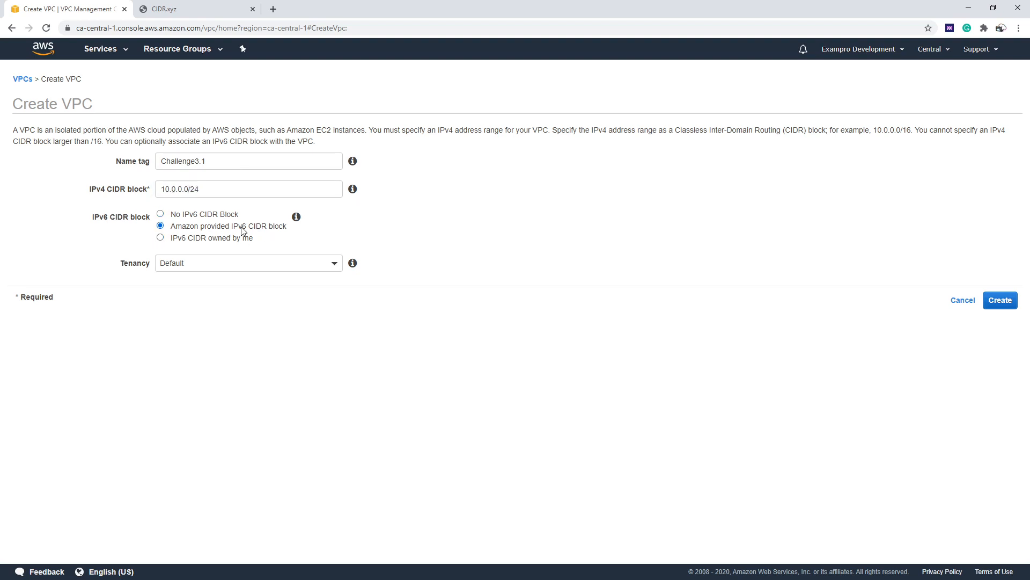
click(1000, 300)
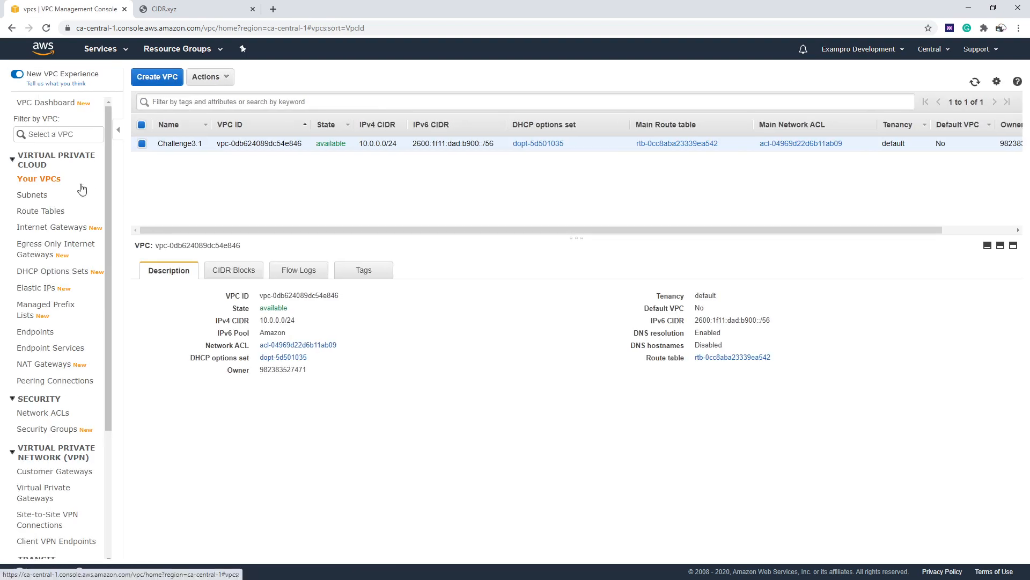
Start subnet Challenge3.1Subnet1 in the Challenge3.1 VPC with IPv4 range 10.0.0
click(32, 194)
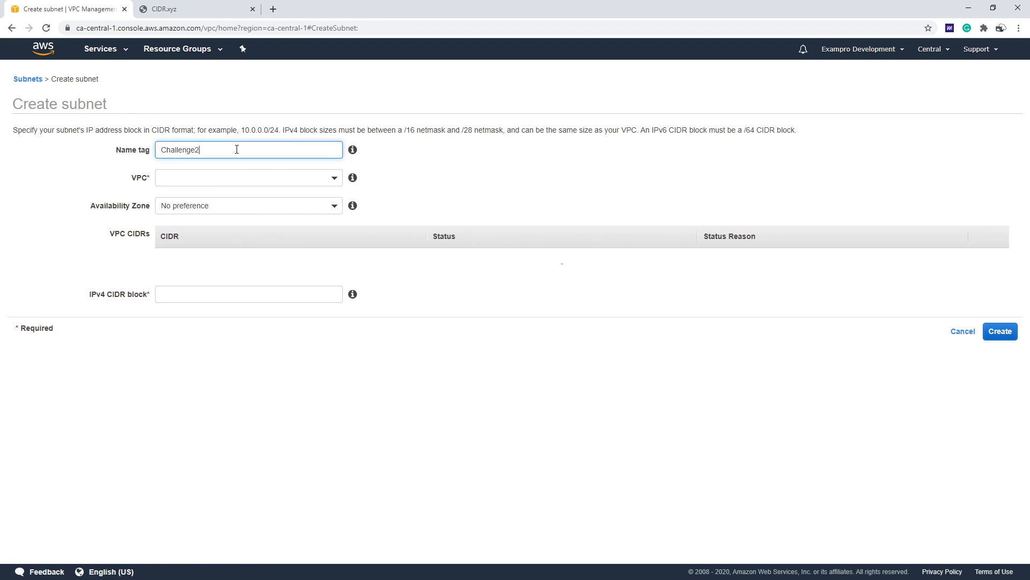
text(Challenge3.2)
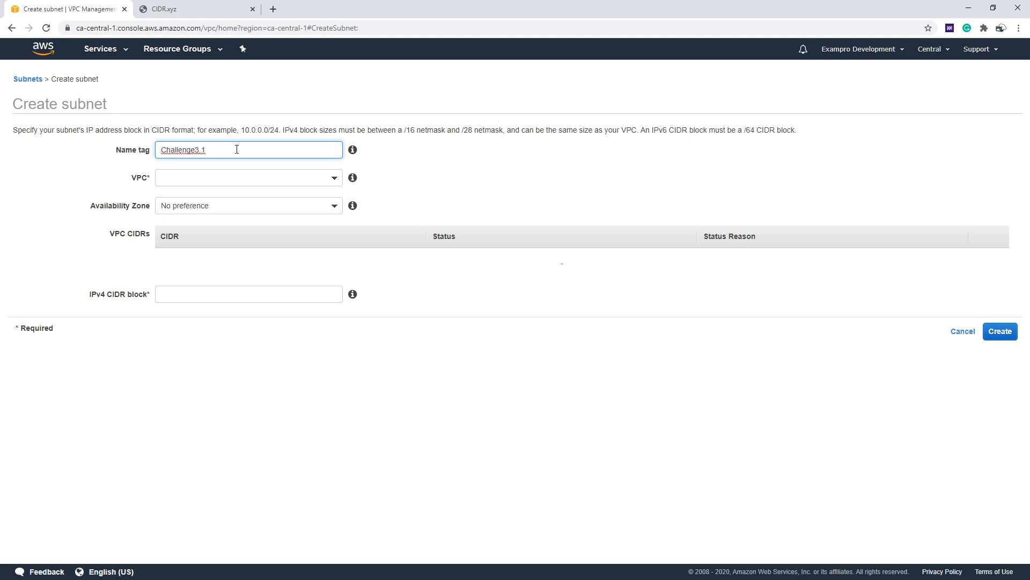
text(Subn)
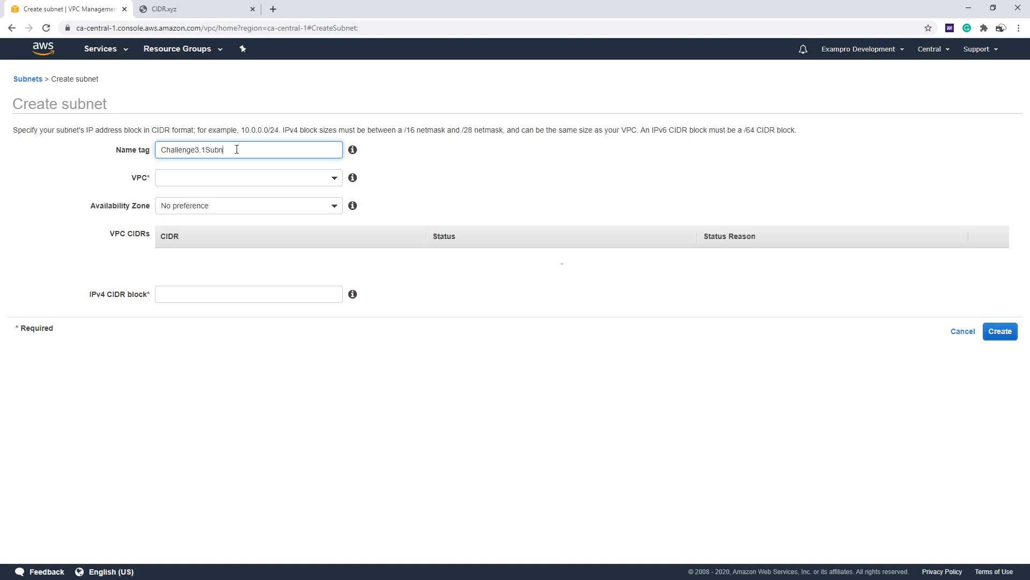
click(249, 178)
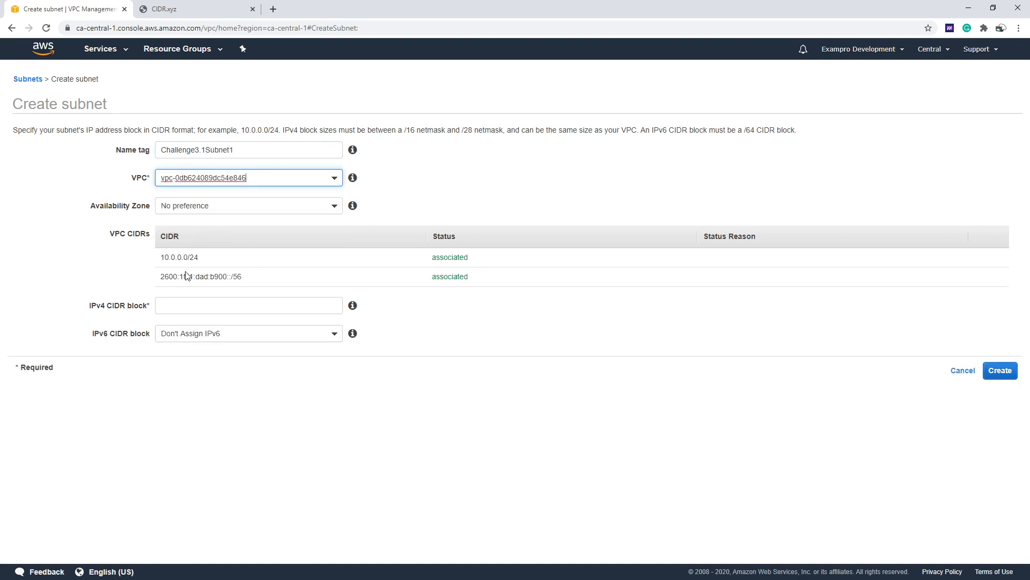
click(247, 305)
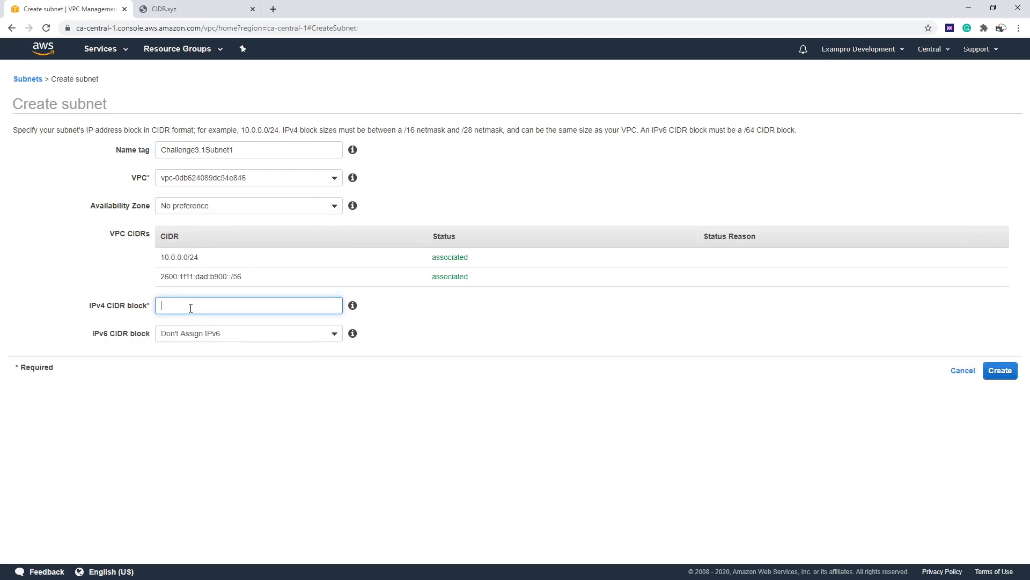
text(10.0.0.0/25)
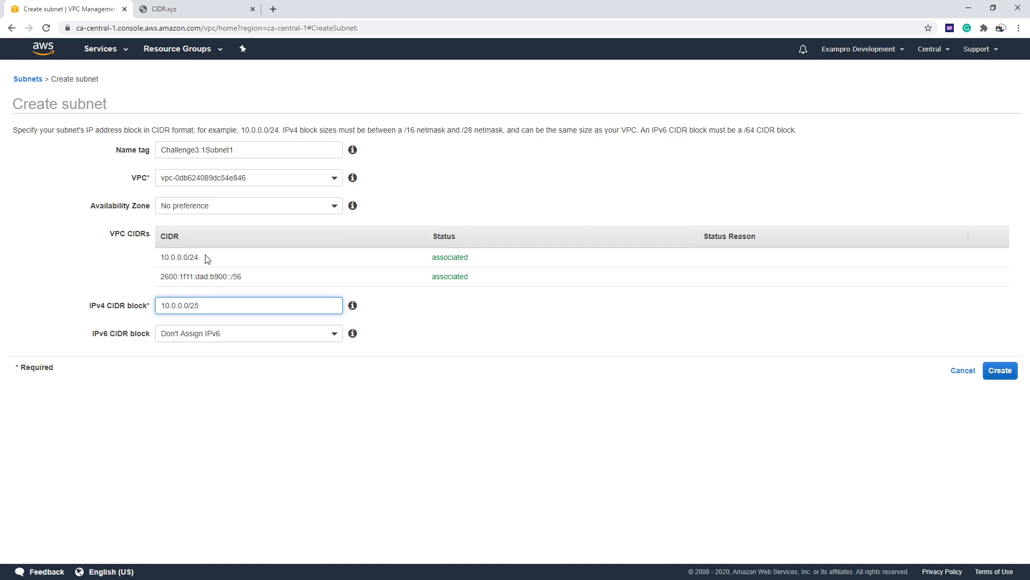
Confirm the /25 prefix in CIDR.xyz, create the 10.0.0.0/25 subnet, and begin another
click(189, 8)
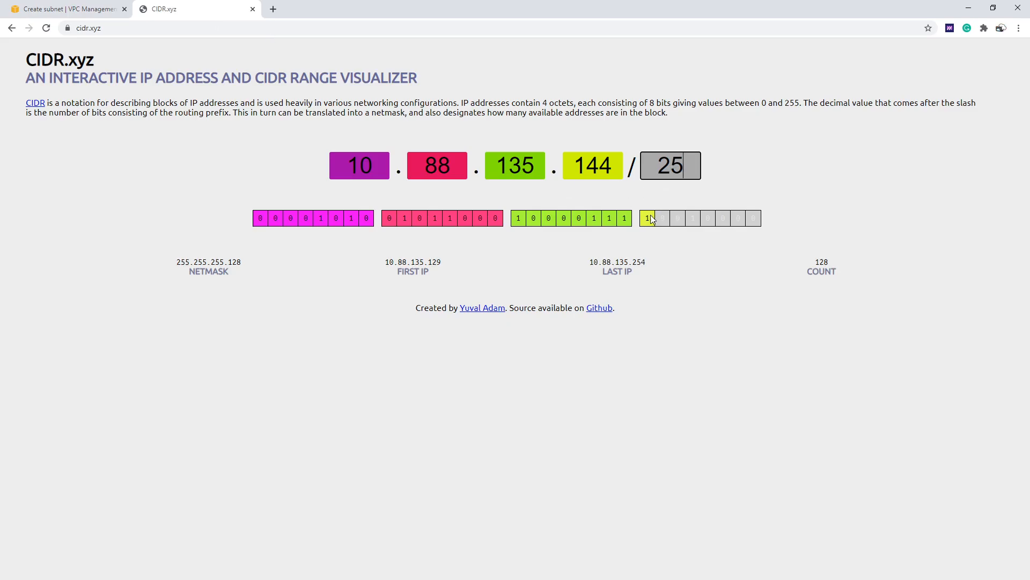
double_click(669, 165)
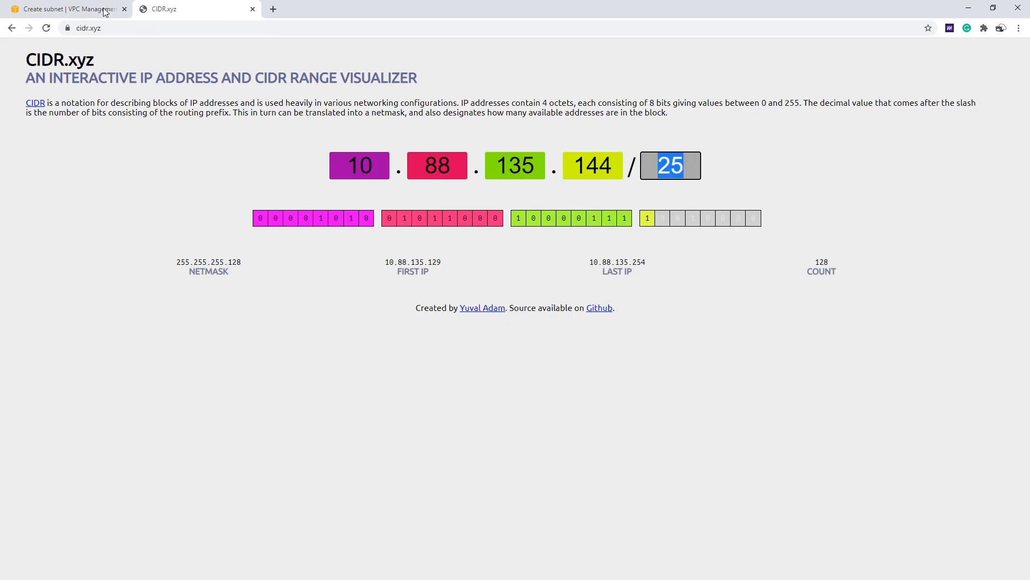
click(70, 9)
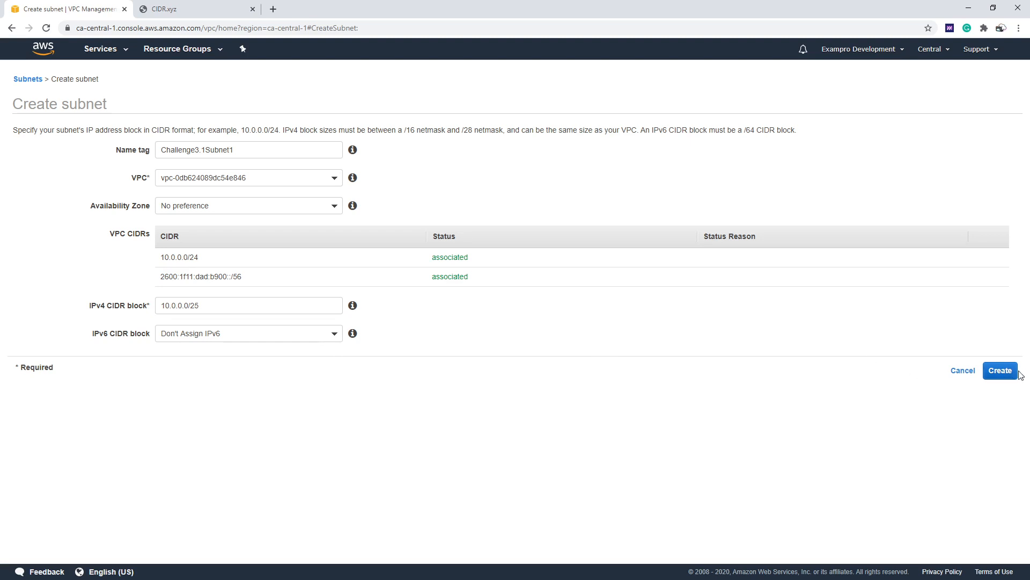
click(1000, 370)
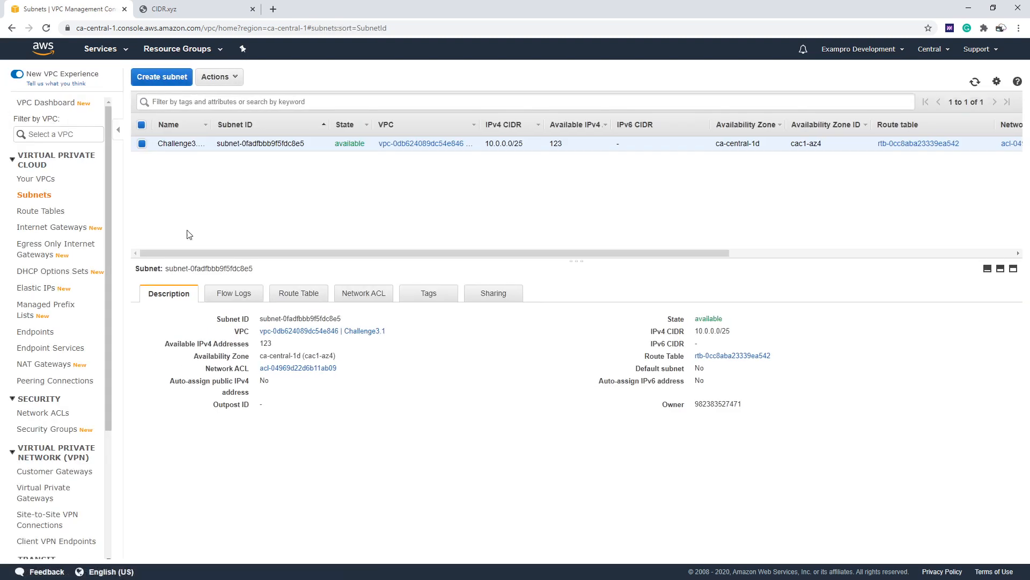
click(161, 77)
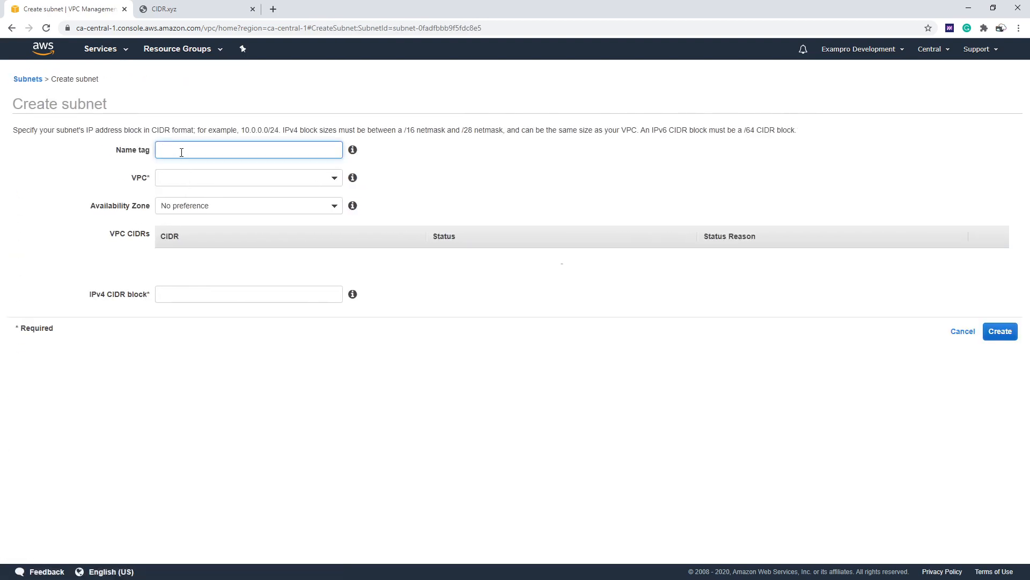
Create subnet Challenge3.1Subnet2 in the Challenge3.1 VPC with 10.0.0.128/25
text(Challenge)
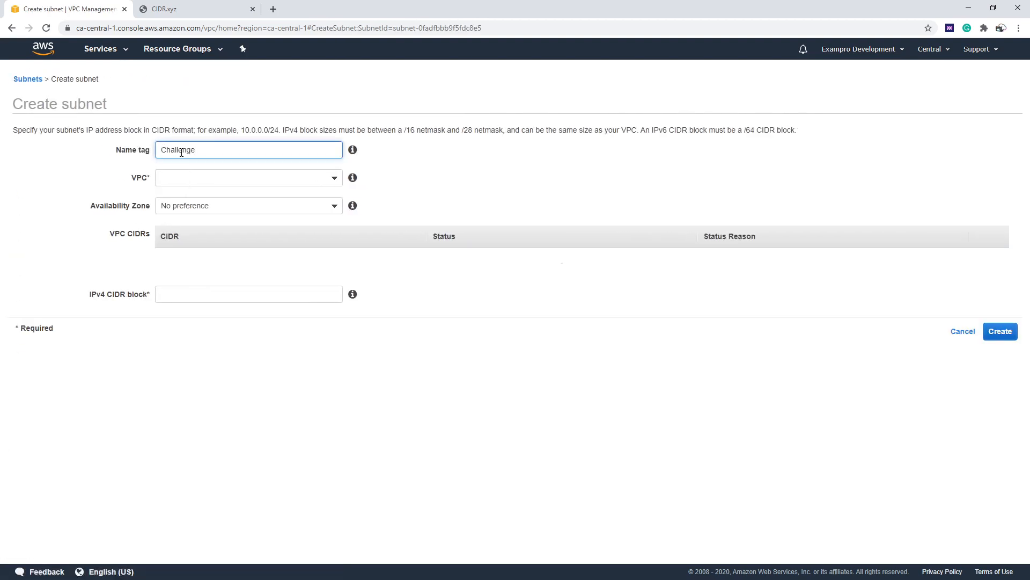
text(3.1Subnet2)
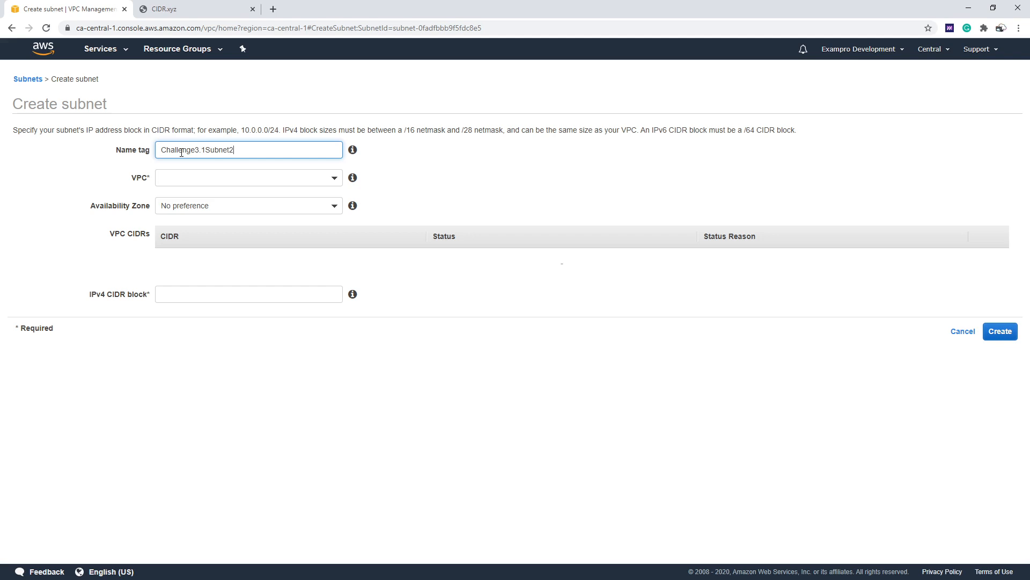
click(249, 178)
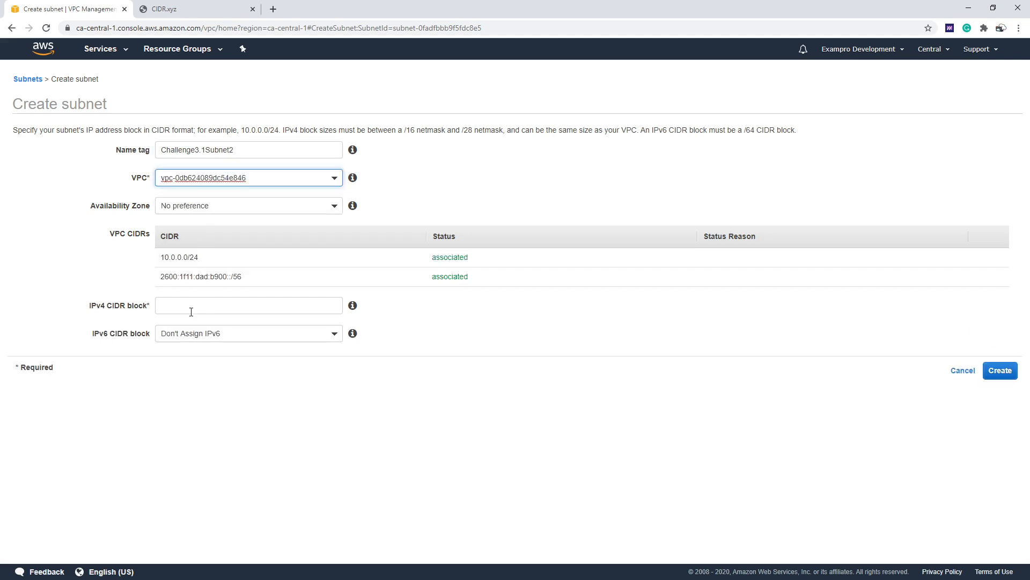
text(10.0.0.0)
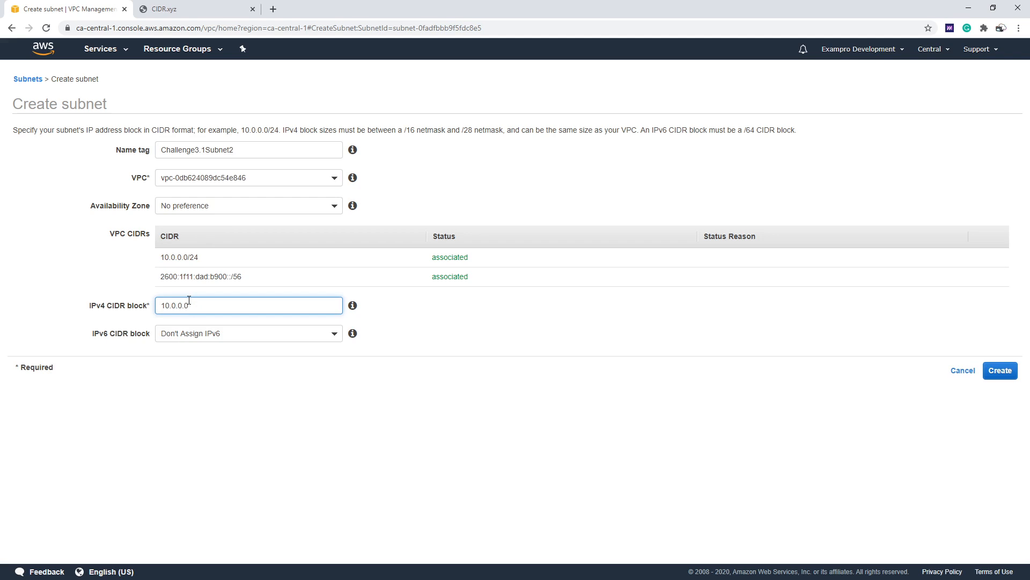
text(/25)
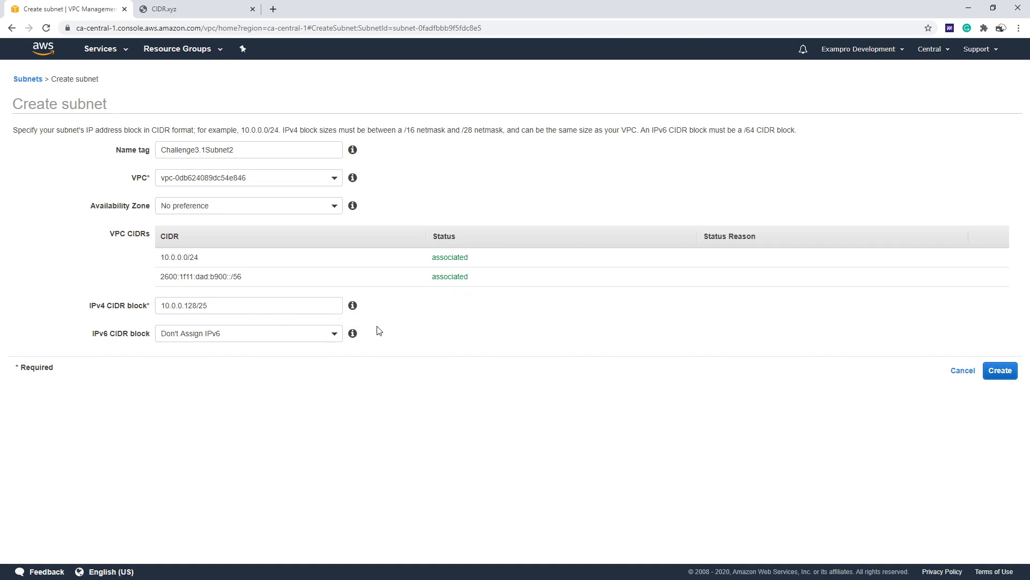
click(1000, 370)
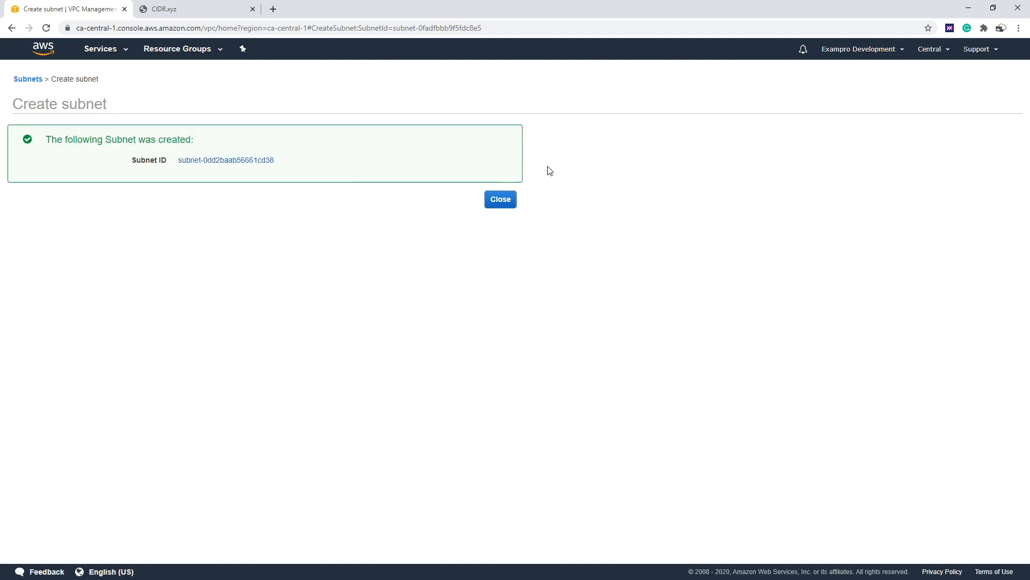
click(500, 199)
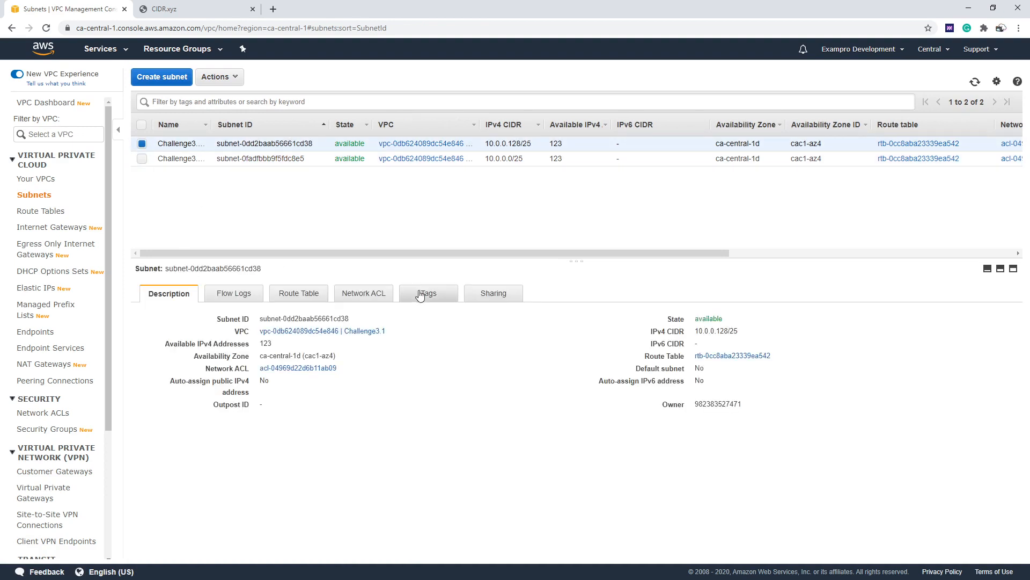
Add an IPv6 CIDR to Challenge3.1Subnet2 via Edit IPv6 CIDRs; the first submit fails
double_click(666, 344)
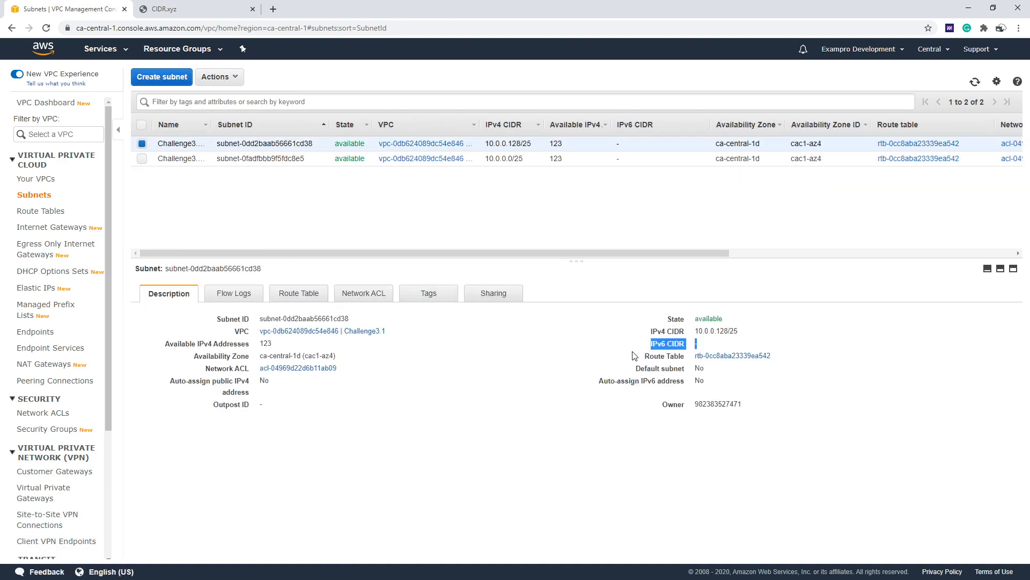
click(219, 77)
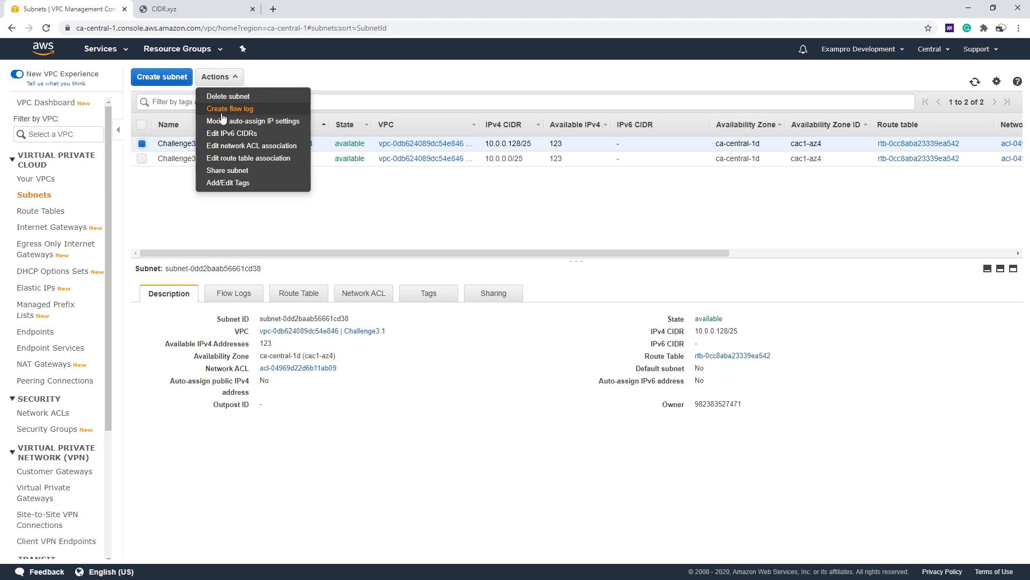
mouse_move(231, 136)
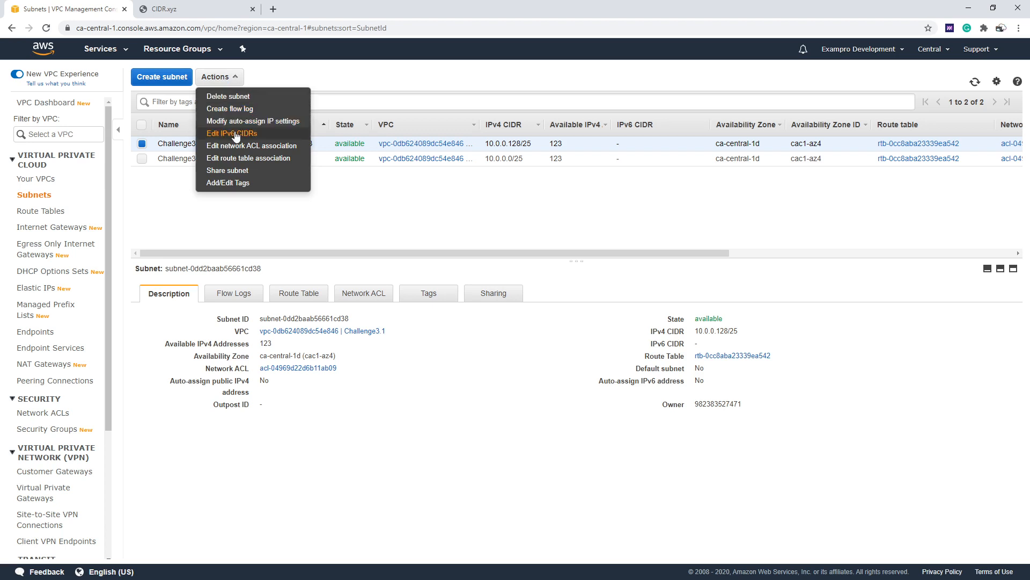
click(232, 133)
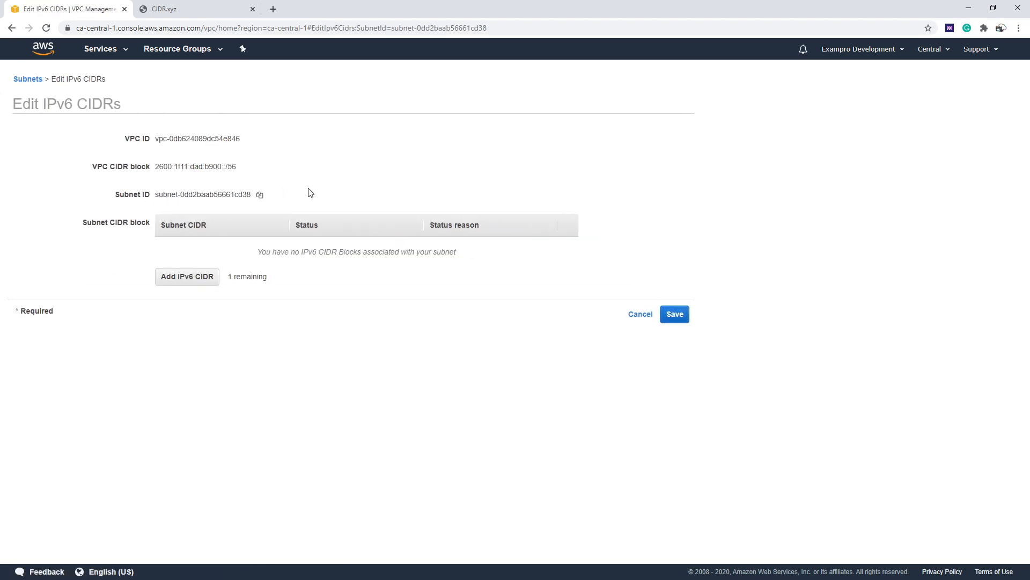
click(187, 277)
text(1)
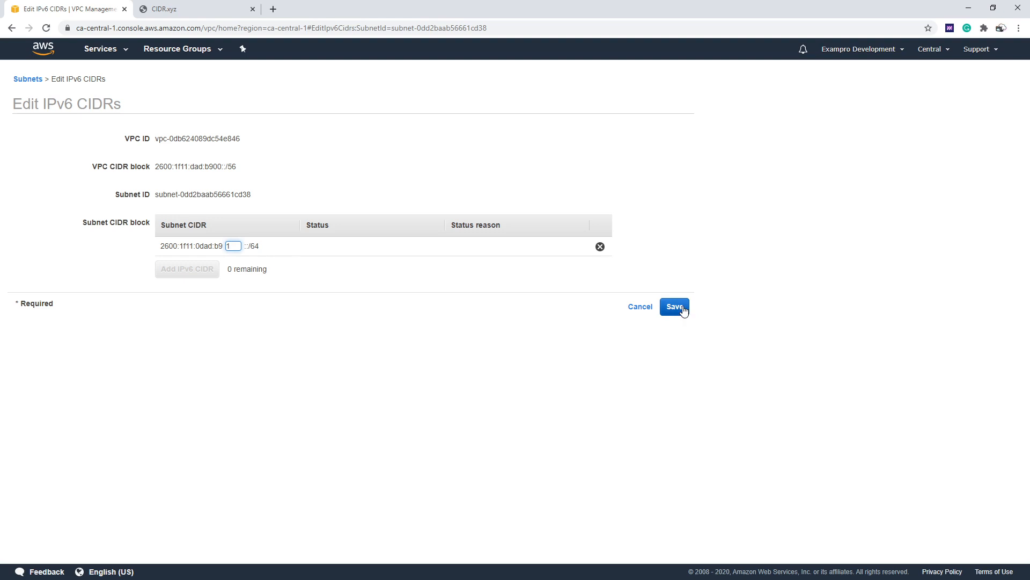
click(674, 307)
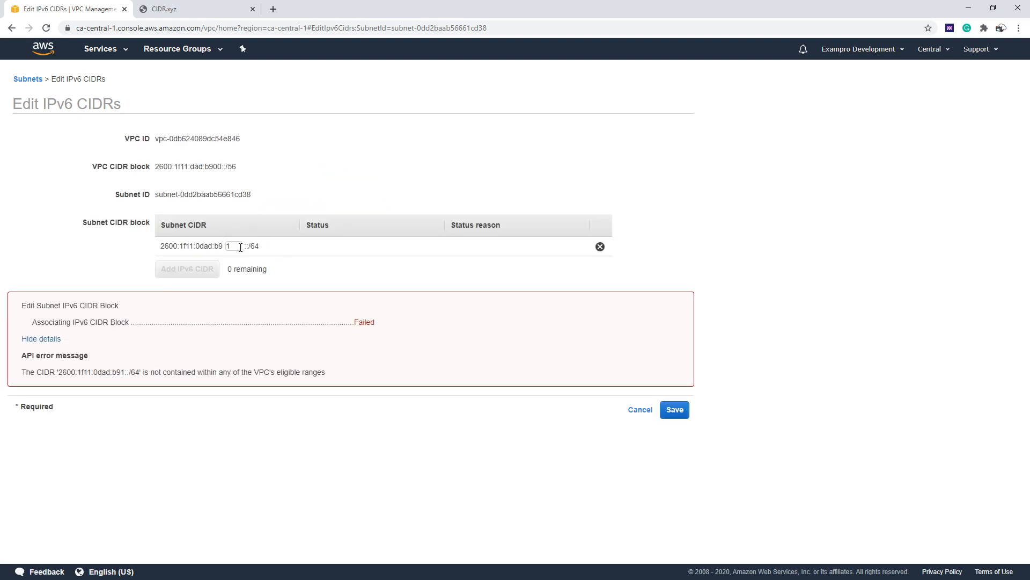
Correct the block to 2600:1f11:dad:b901::/64 and save it to the subnet
double_click(231, 247)
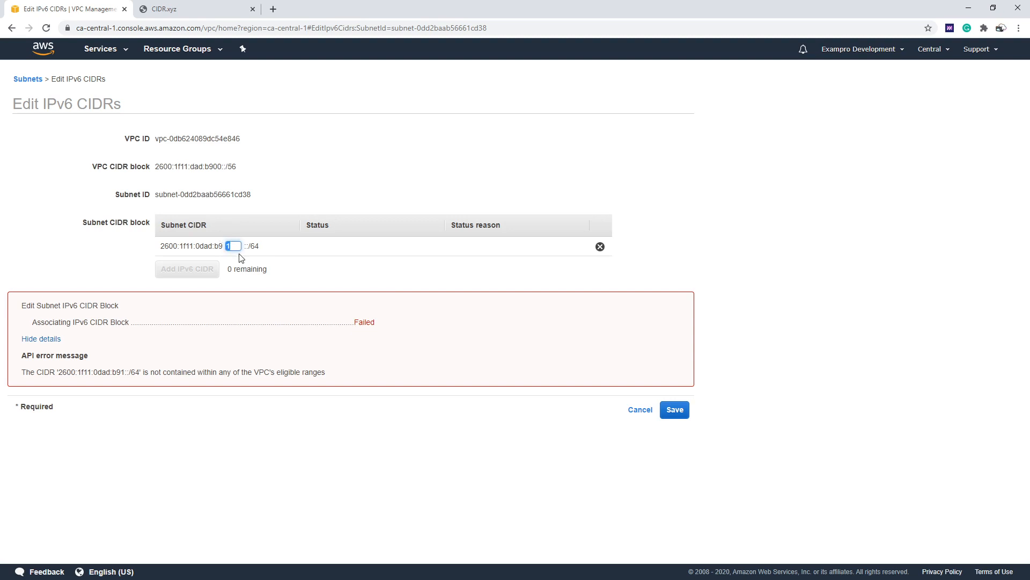
text(2)
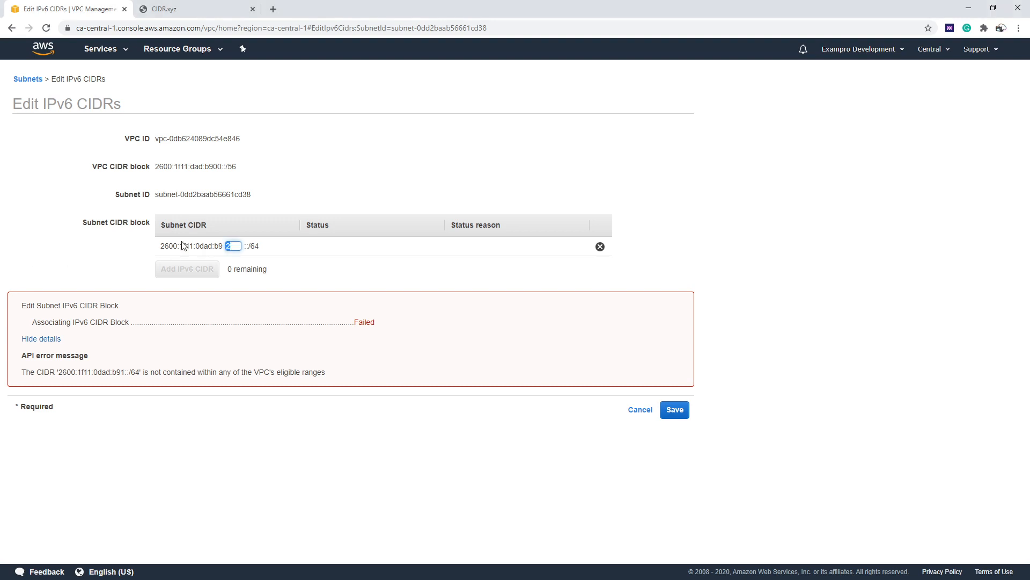
text(01)
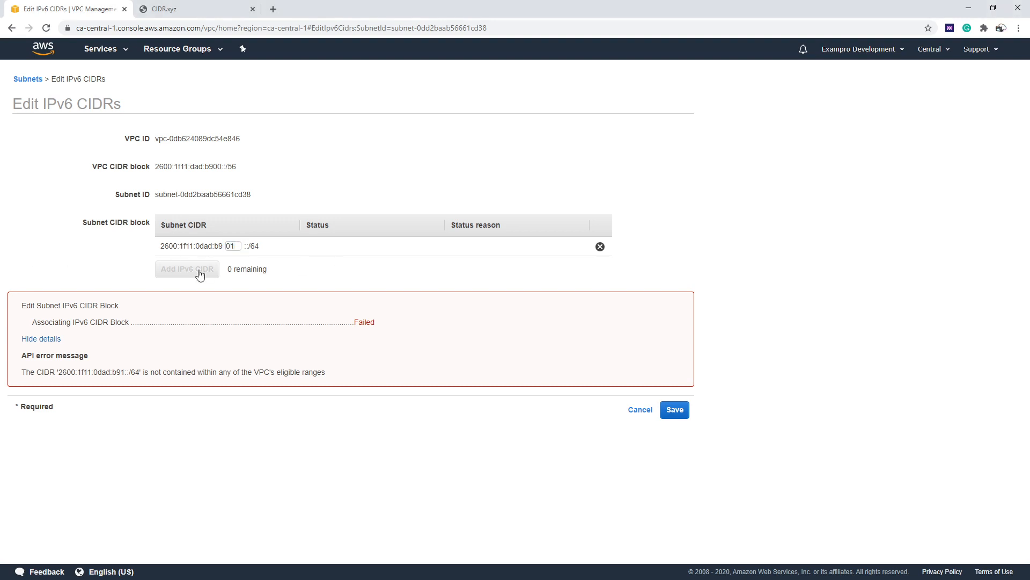
mouse_move(659, 418)
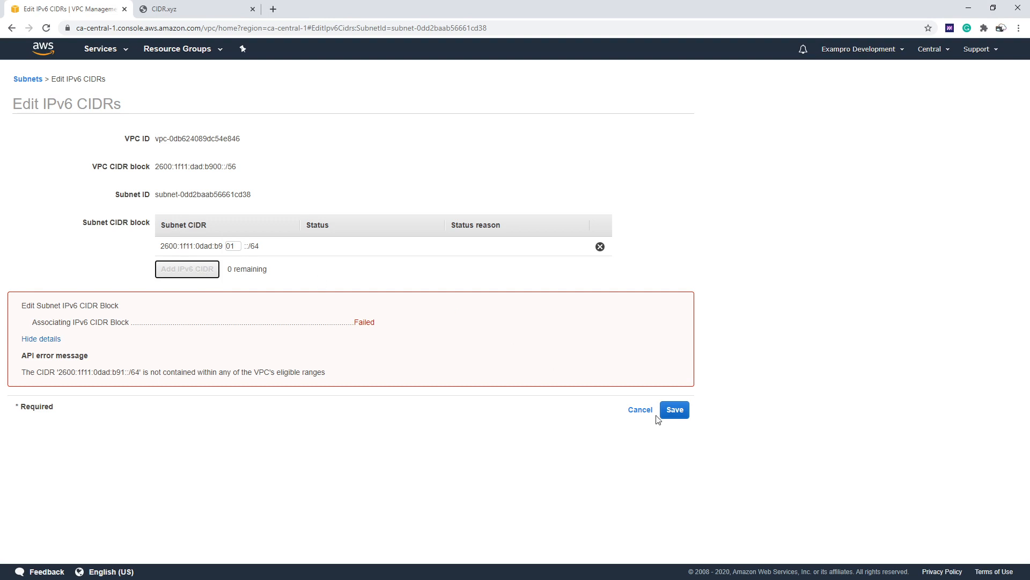
click(639, 410)
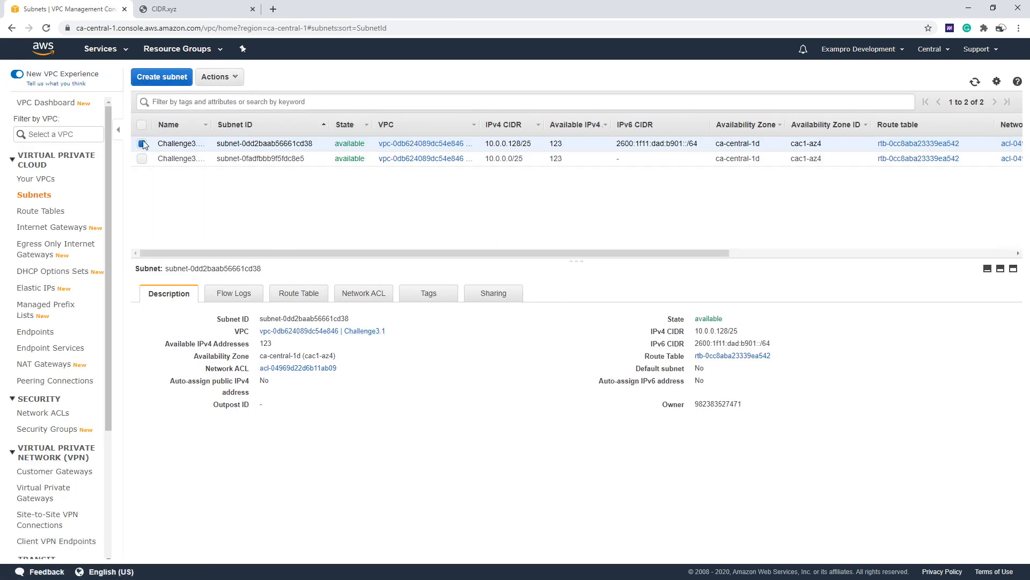
Give the 10.0.0.0/25 subnet IPv6 CIDR 2600:1f11:dad:b902::/64 and save
click(142, 159)
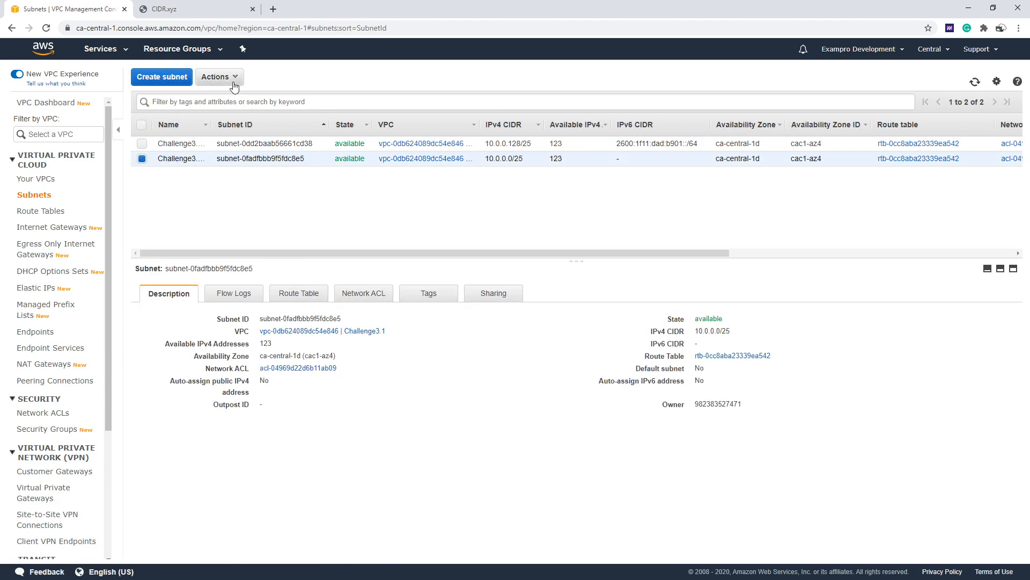
click(219, 77)
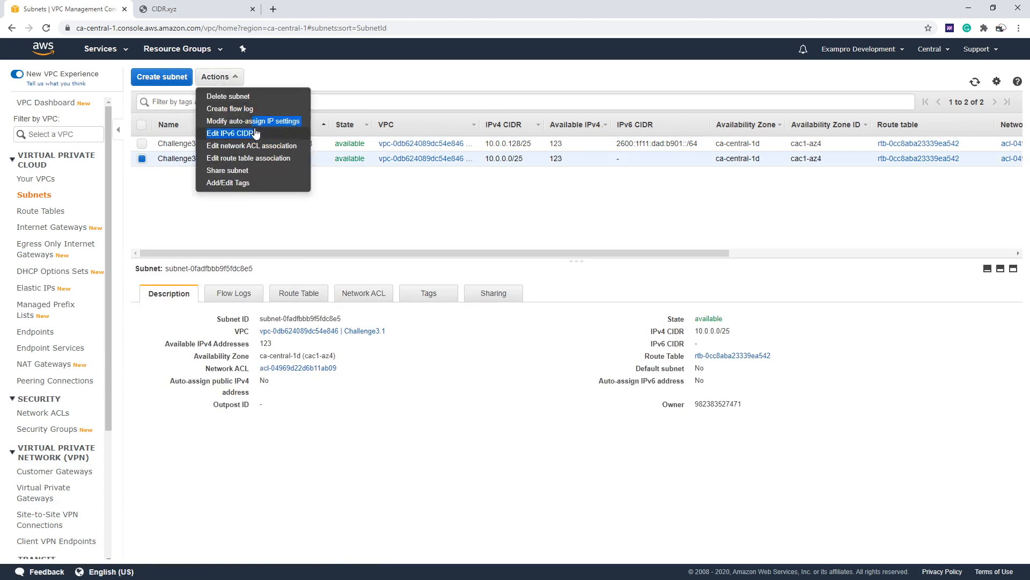
click(229, 133)
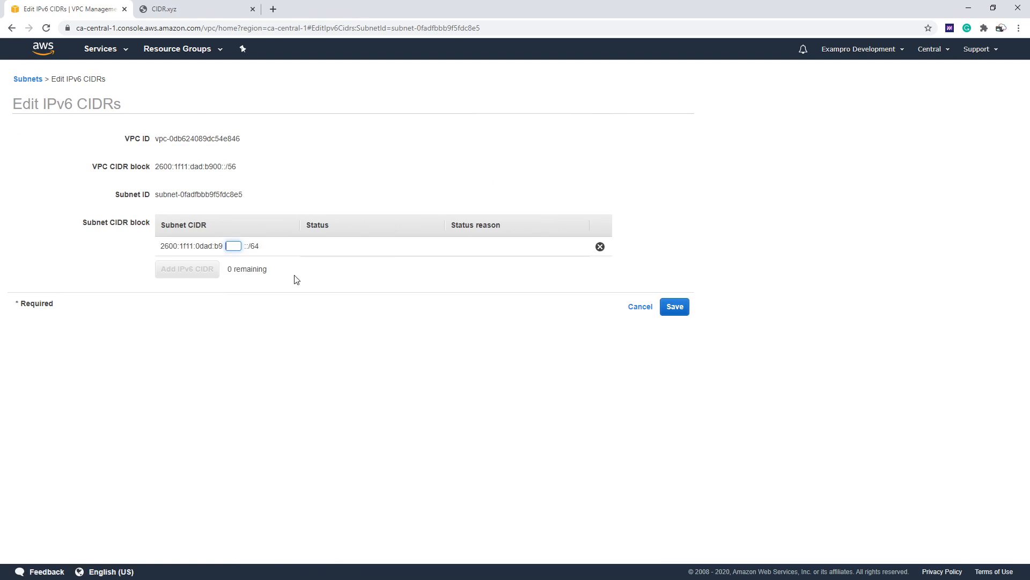
text(02)
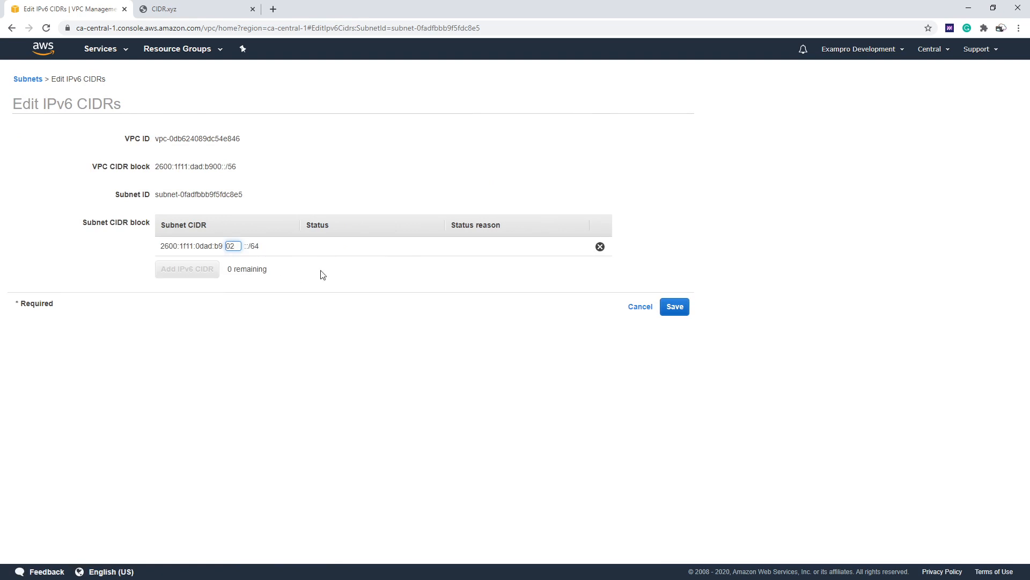
click(676, 307)
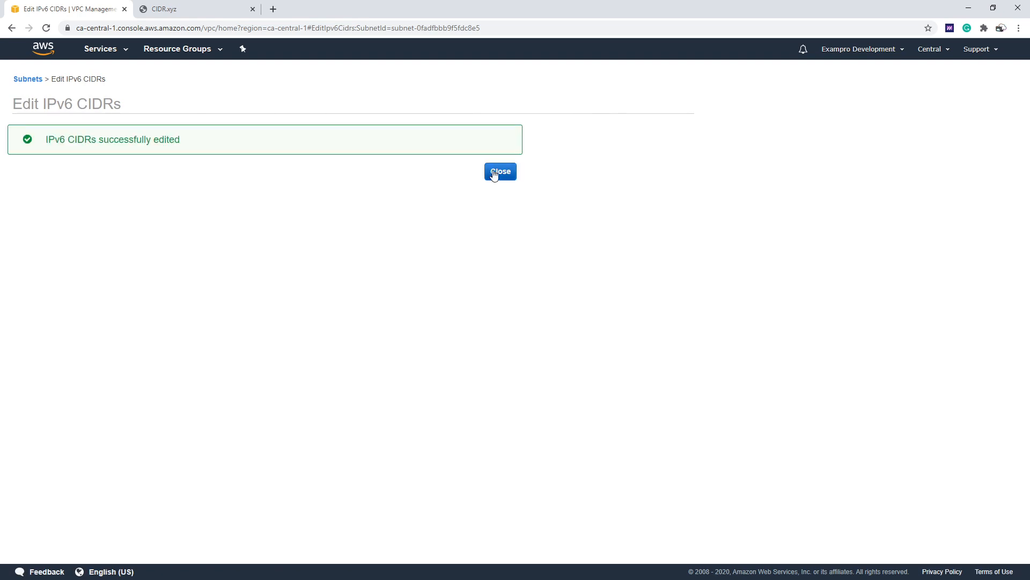
click(500, 170)
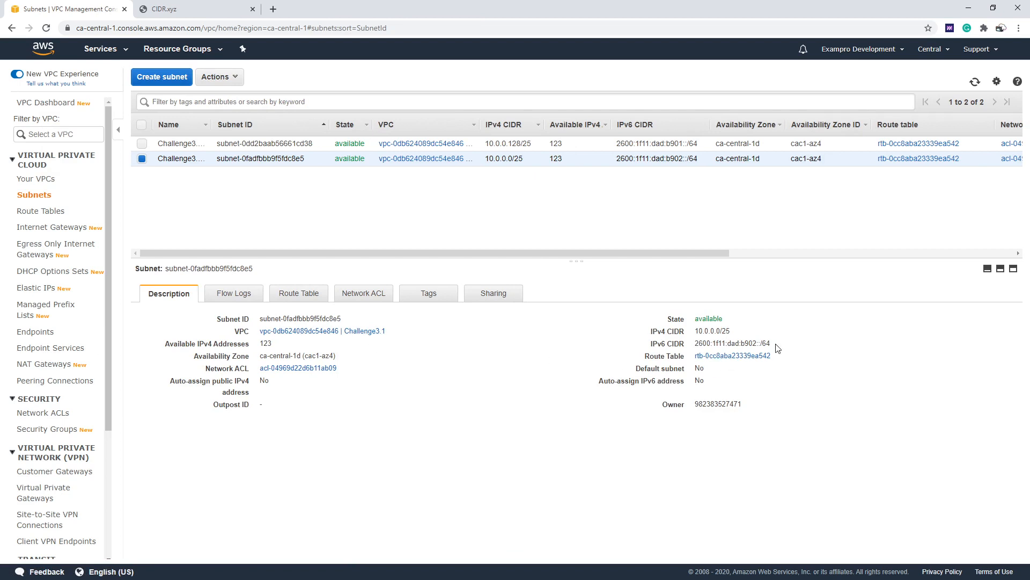
double_click(731, 343)
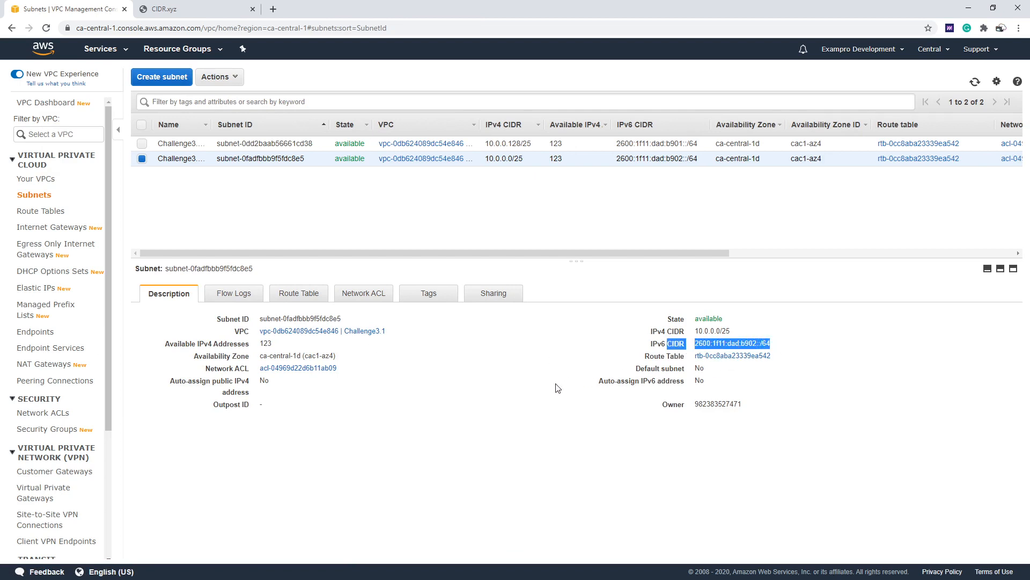
click(209, 10)
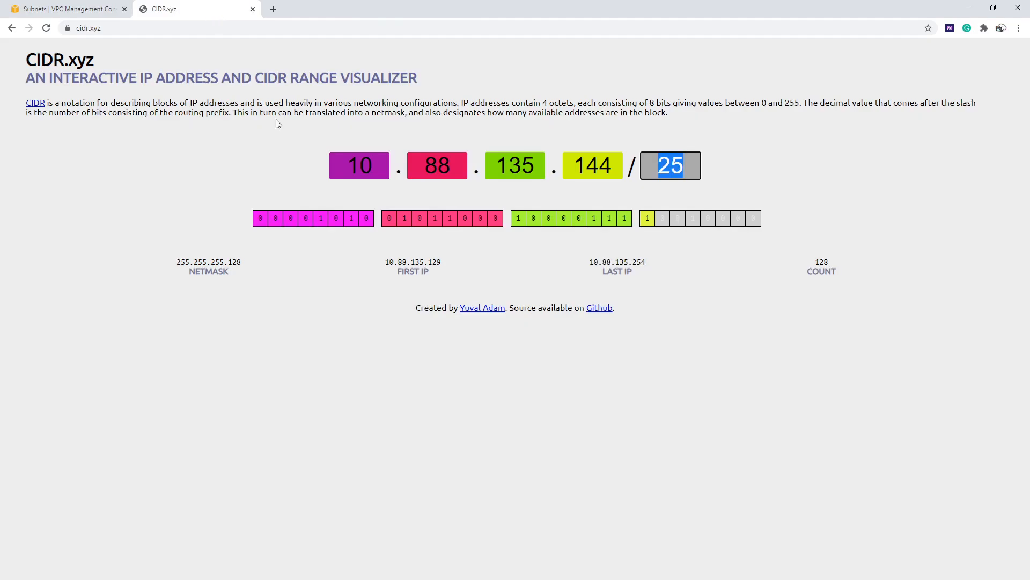
mouse_move(79, 24)
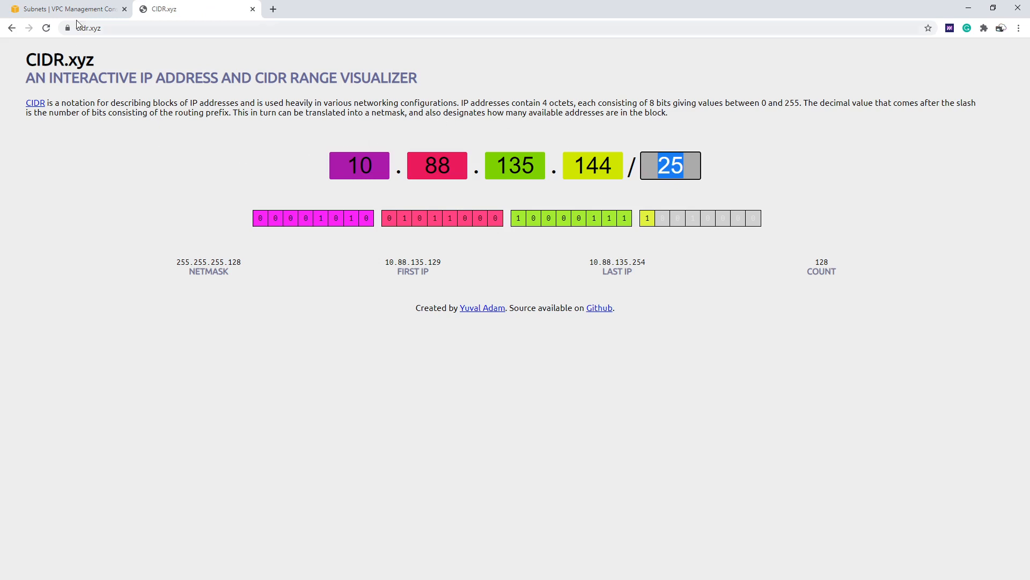
Return from CIDR.xyz to the VPC console's subnets list
click(64, 11)
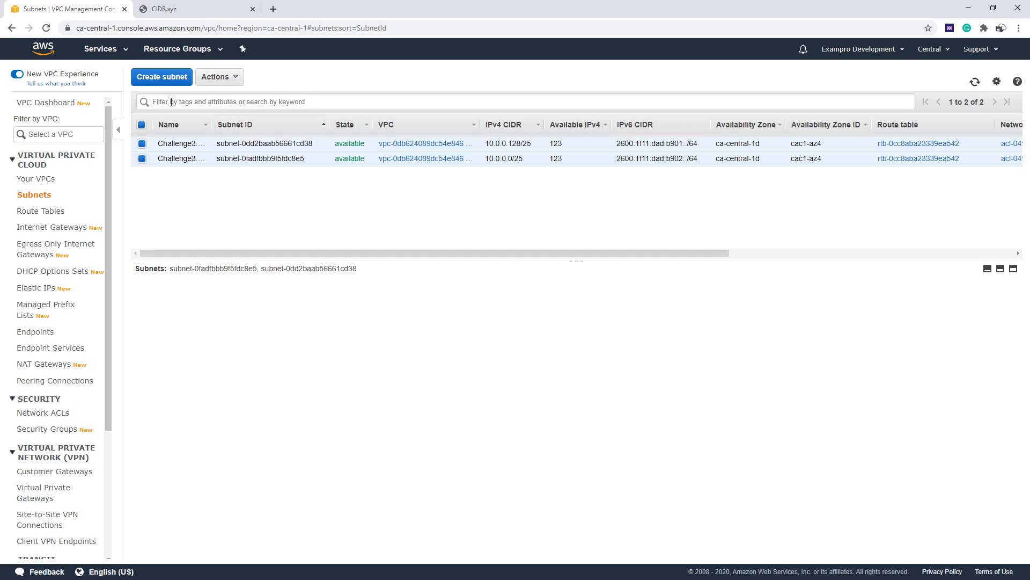
Delete both Challenge3.1 subnets, then delete the Challenge3.1 VPC
click(219, 77)
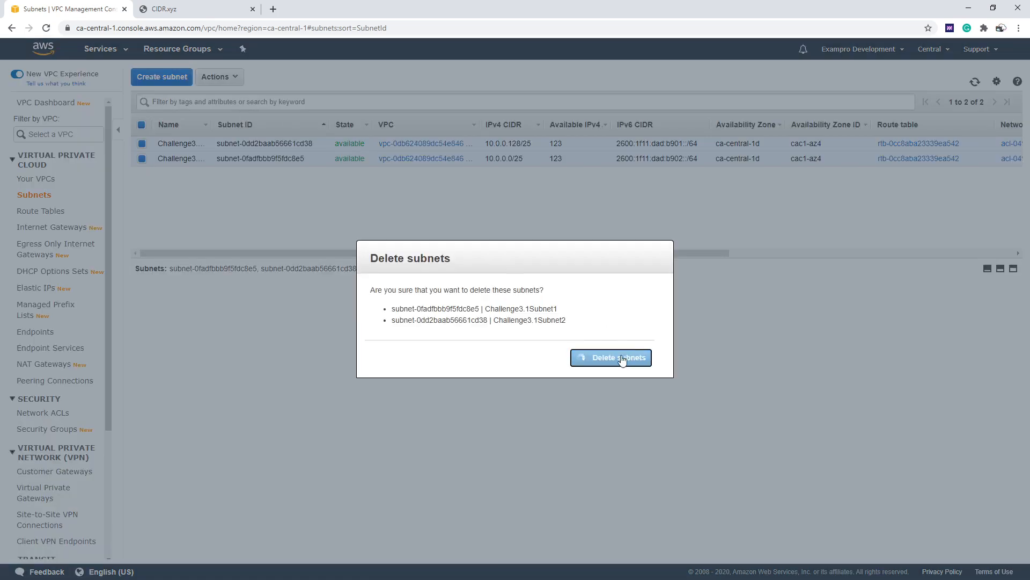
click(611, 357)
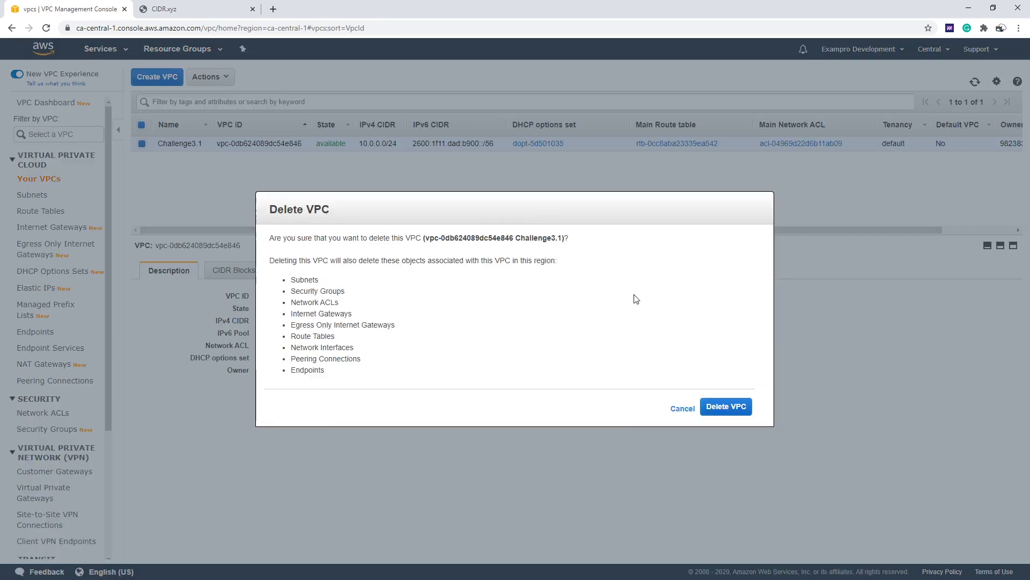
click(725, 405)
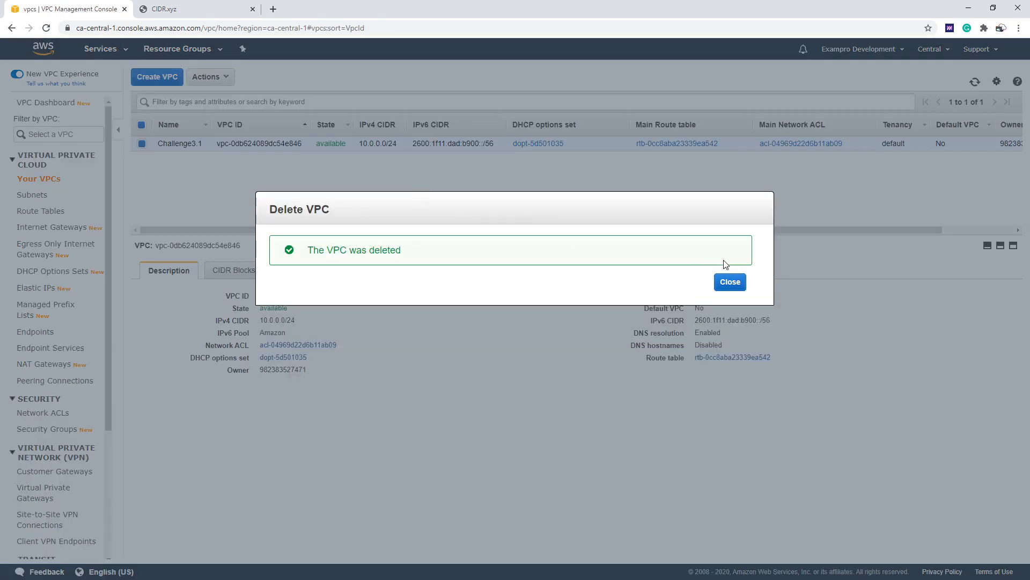